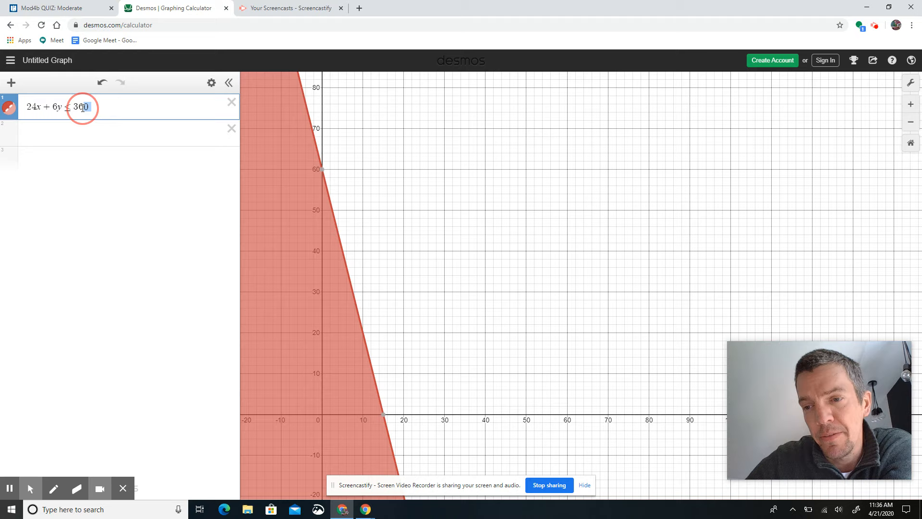
# - Append the domain restrictions {x≥0}{y≥0} to 24x+6y≤360, leaving a first-quadrant triangle
pyautogui.tripleClick(56, 106)
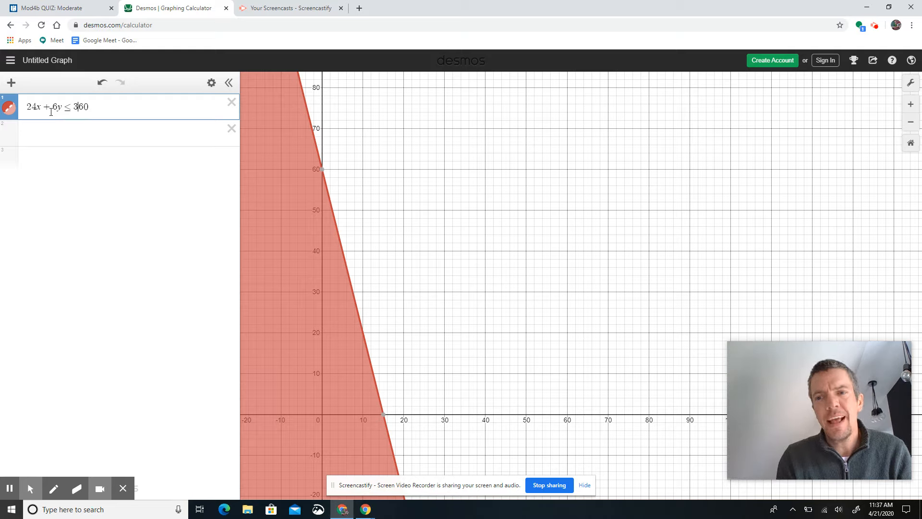
pyautogui.moveTo(180, 271)
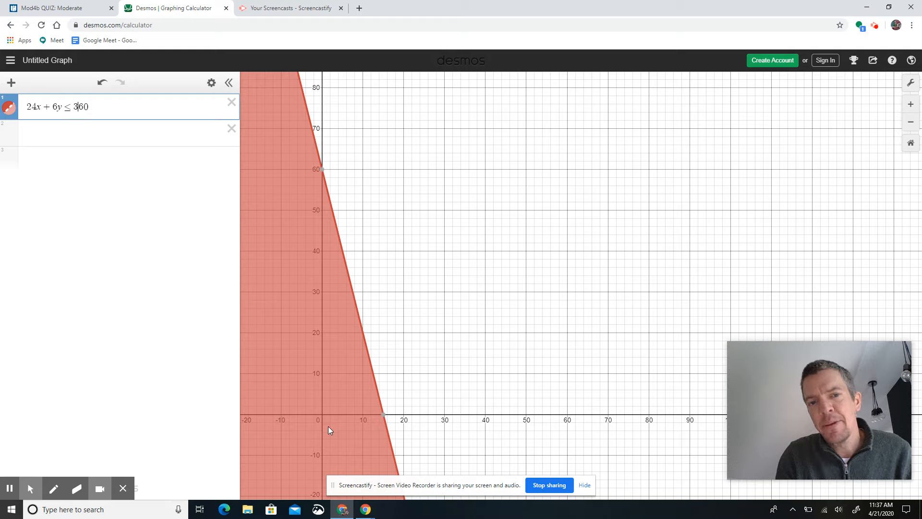
pyautogui.moveTo(346, 330)
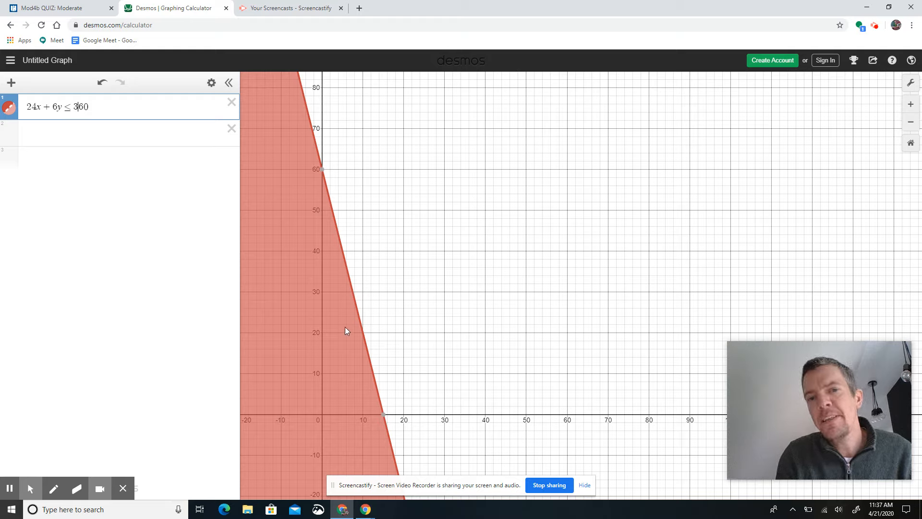
pyautogui.moveTo(337, 306)
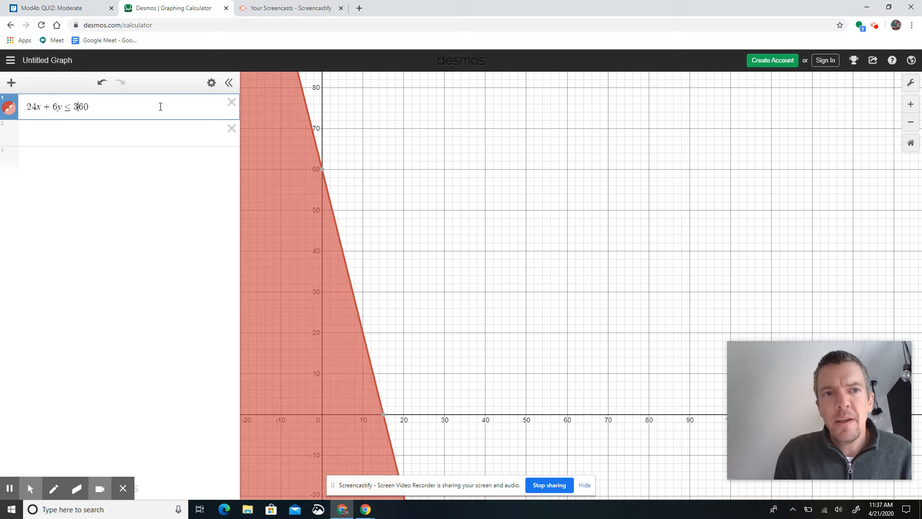
pyautogui.write('{')
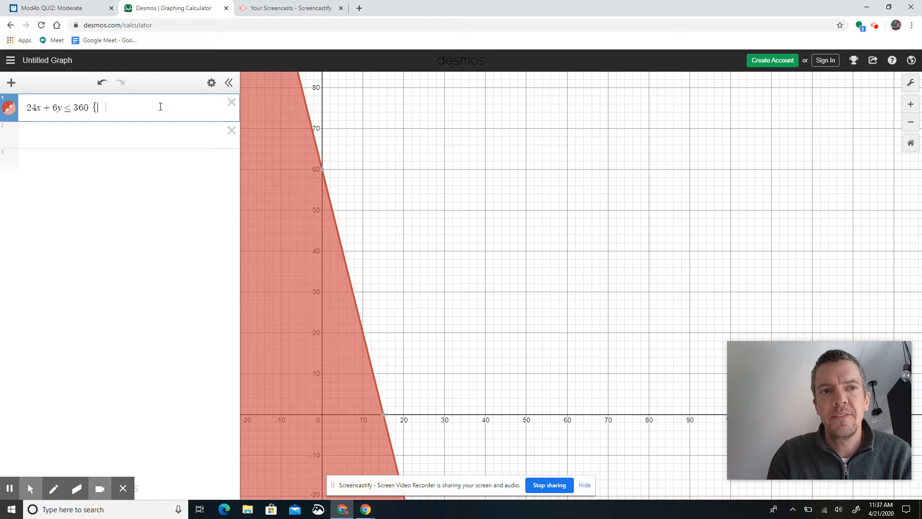
pyautogui.write('x')
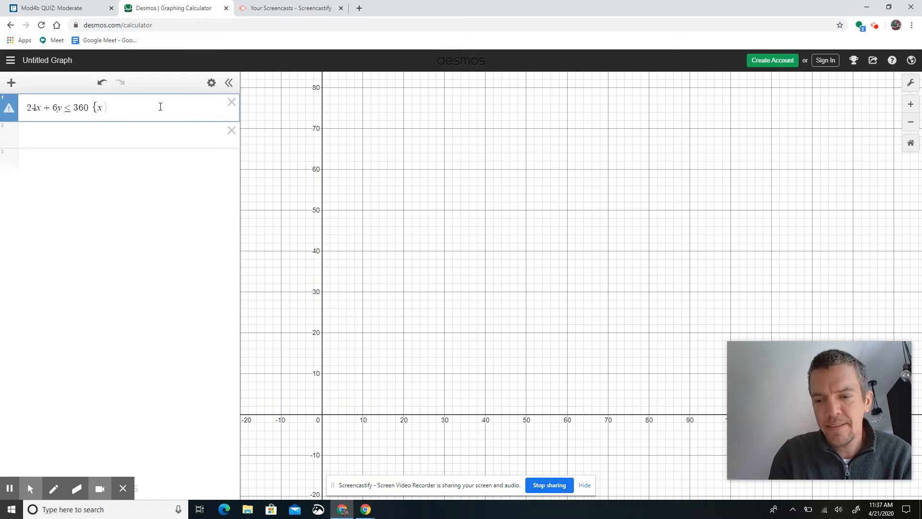
pyautogui.write('≥ 0')
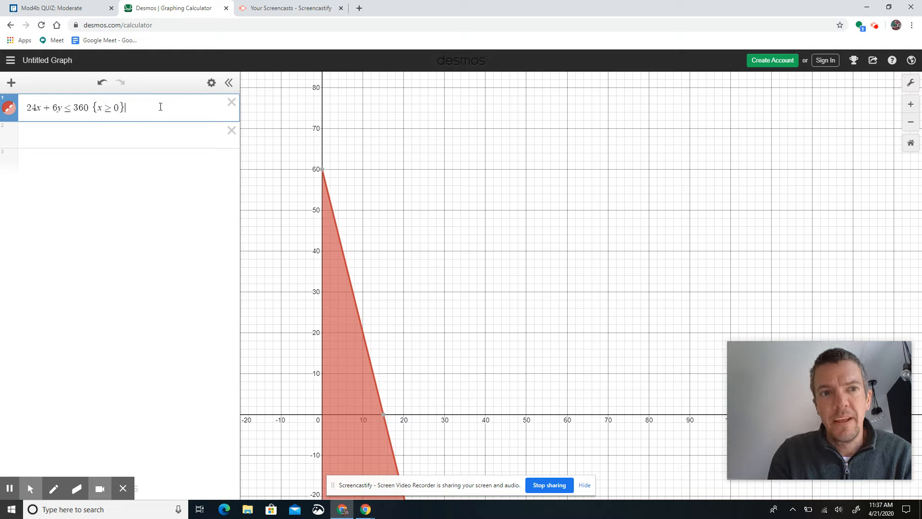
pyautogui.write('{y ≥')
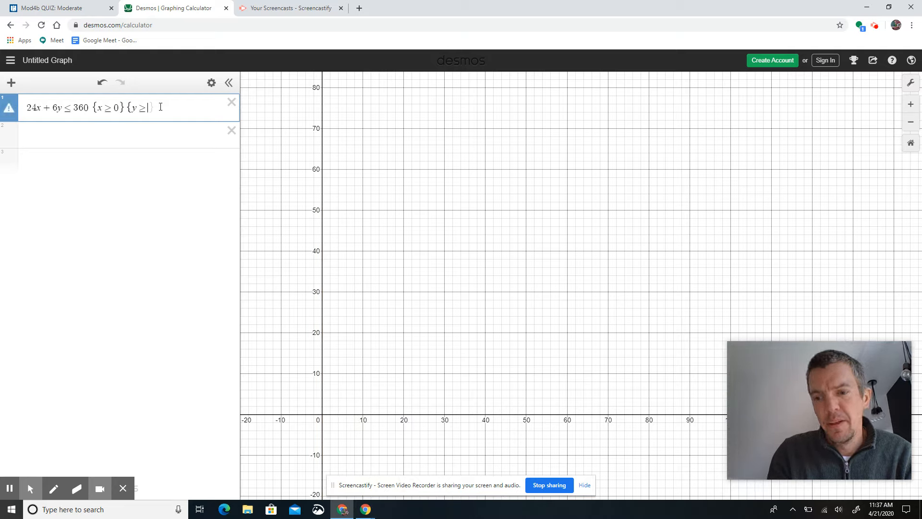
pyautogui.write('0')
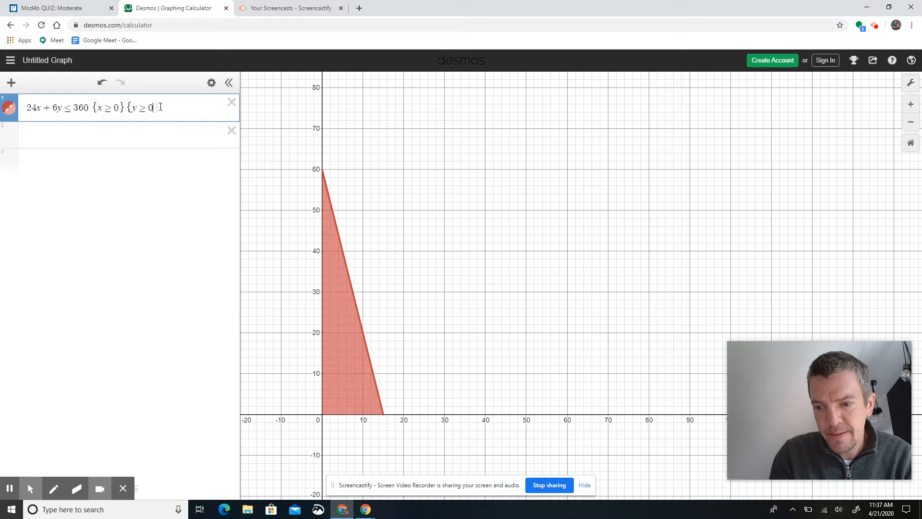
pyautogui.write('}')
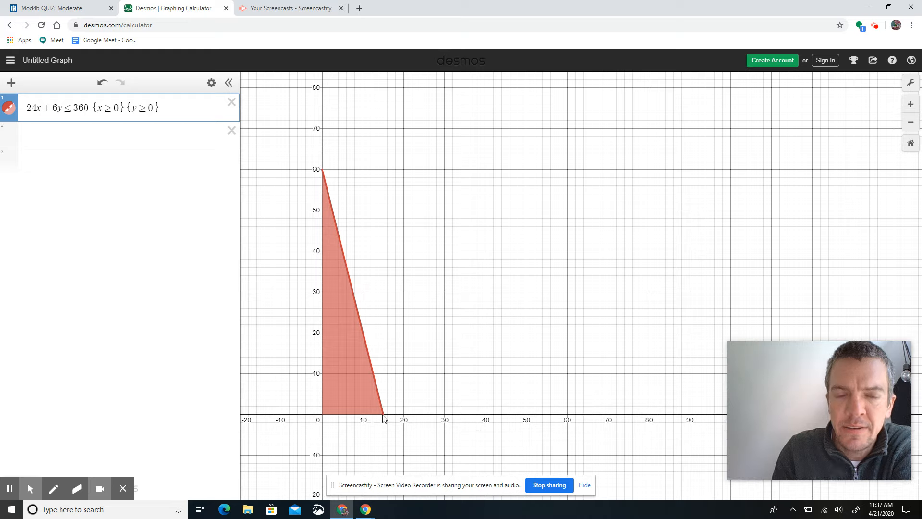
pyautogui.moveTo(326, 181)
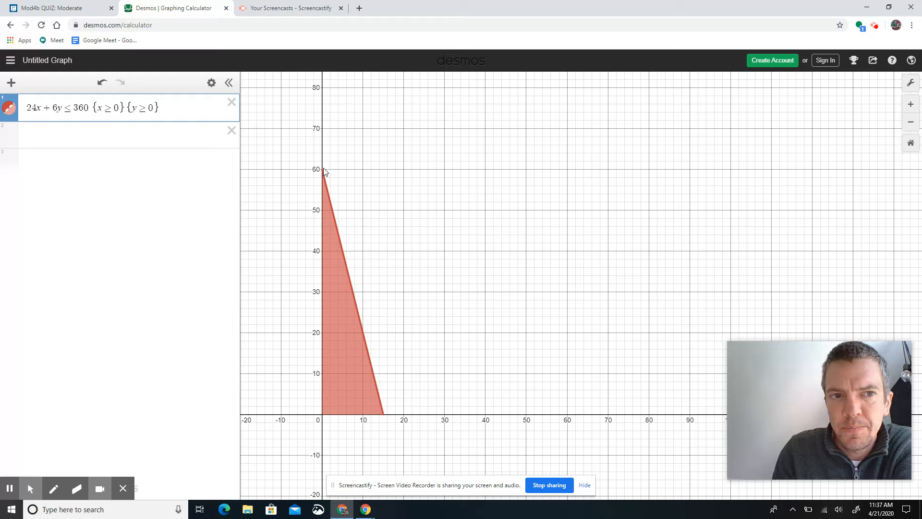
# - Start an empty second expression row below the first inequality
pyautogui.click(118, 134)
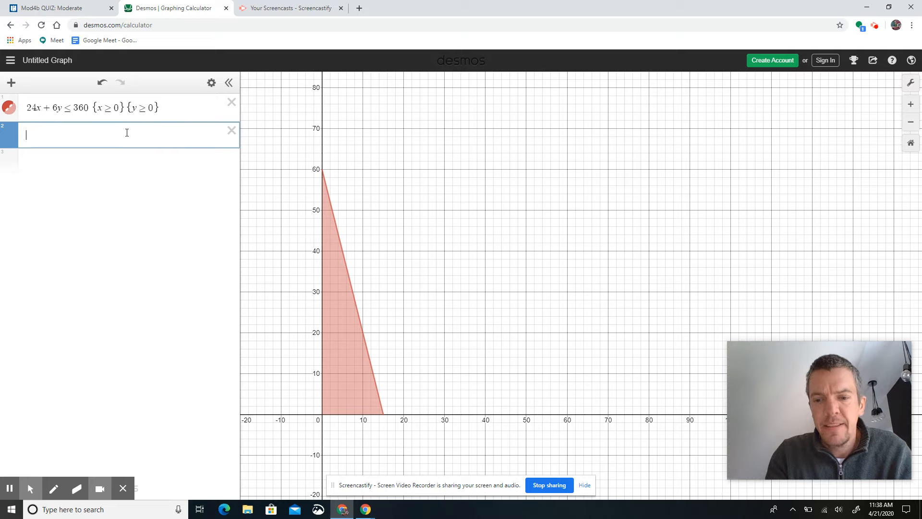
# - Enter x+y<=1280 and add coefficients 80 and 32 to make 80x+32y≤1280
pyautogui.write('x+y')
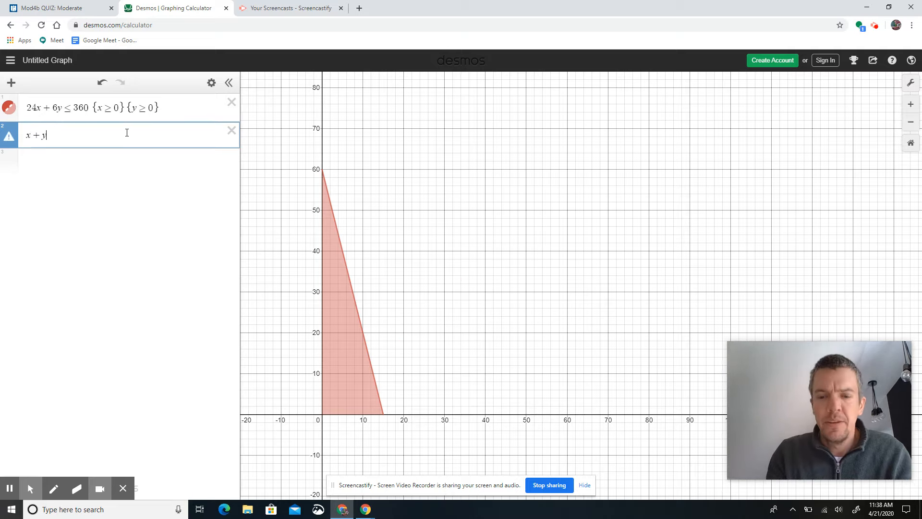
pyautogui.write('<')
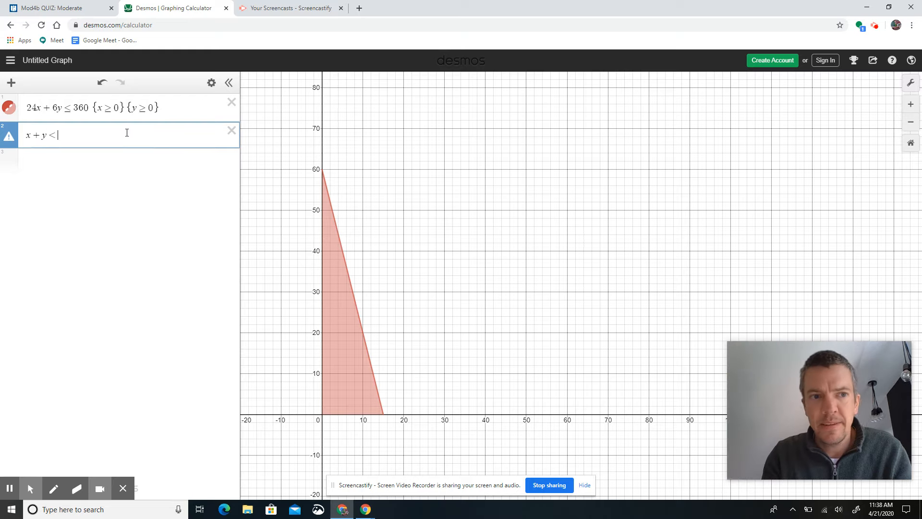
pyautogui.write('=')
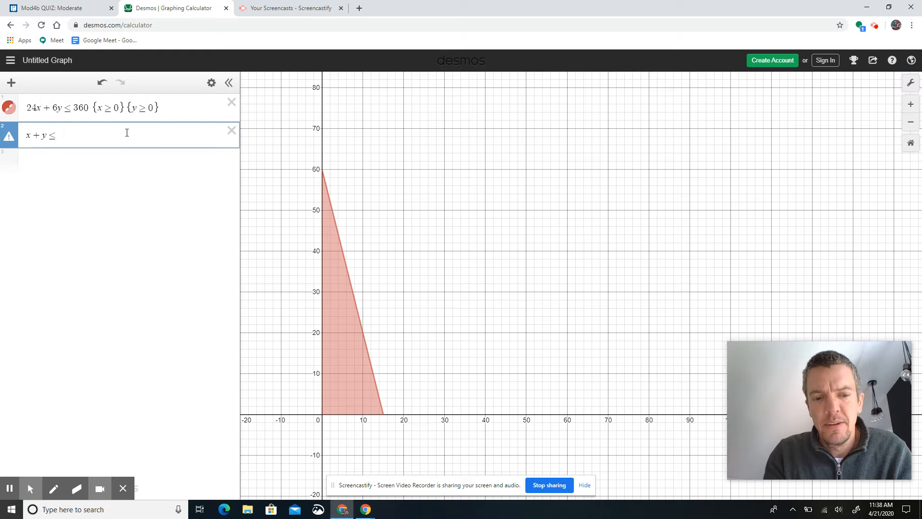
pyautogui.write('1280')
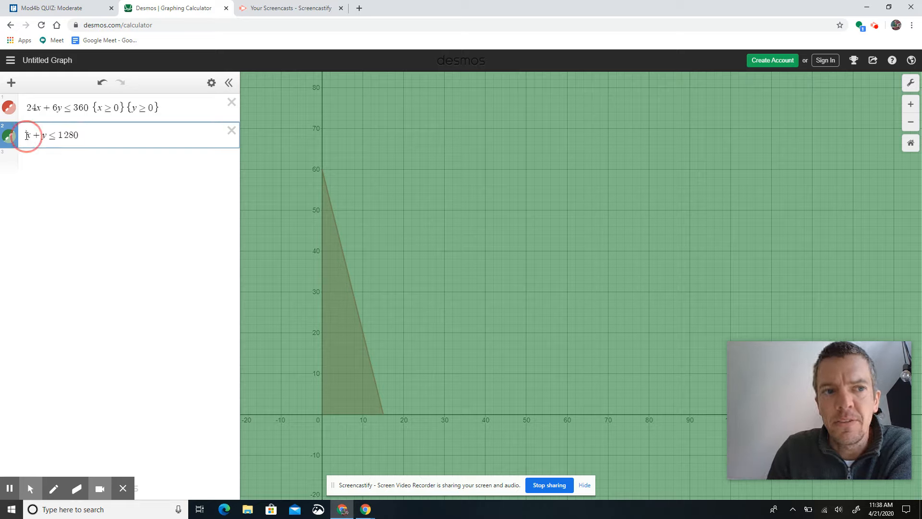
pyautogui.write('80')
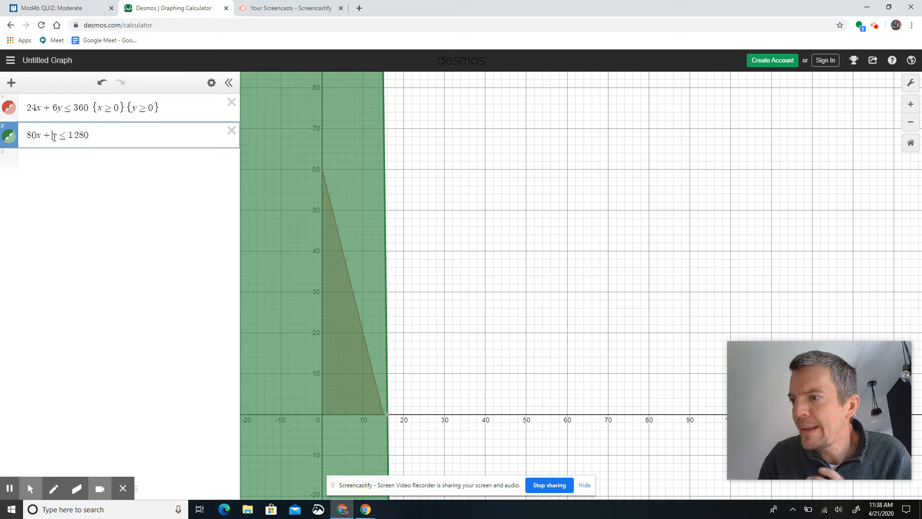
pyautogui.write('2')
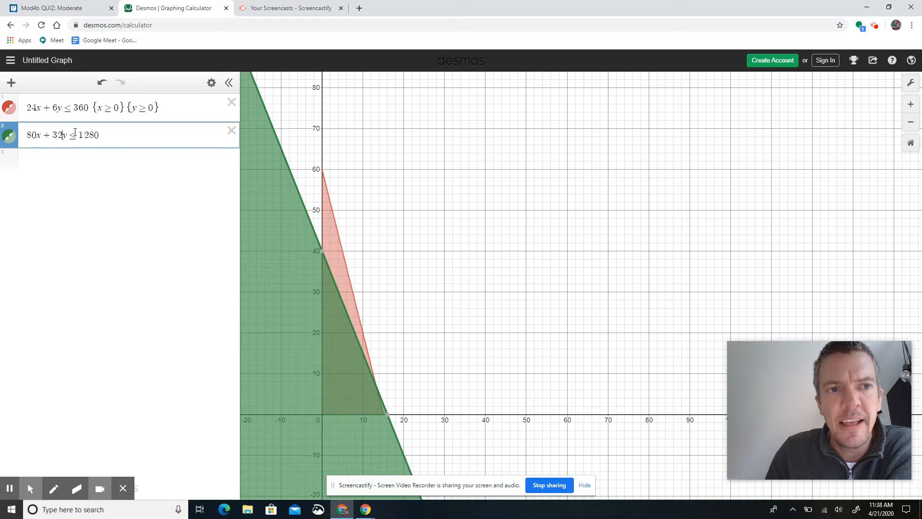
pyautogui.click(9, 107)
pyautogui.write('{x ≥ 0}{y ≥ 0}')
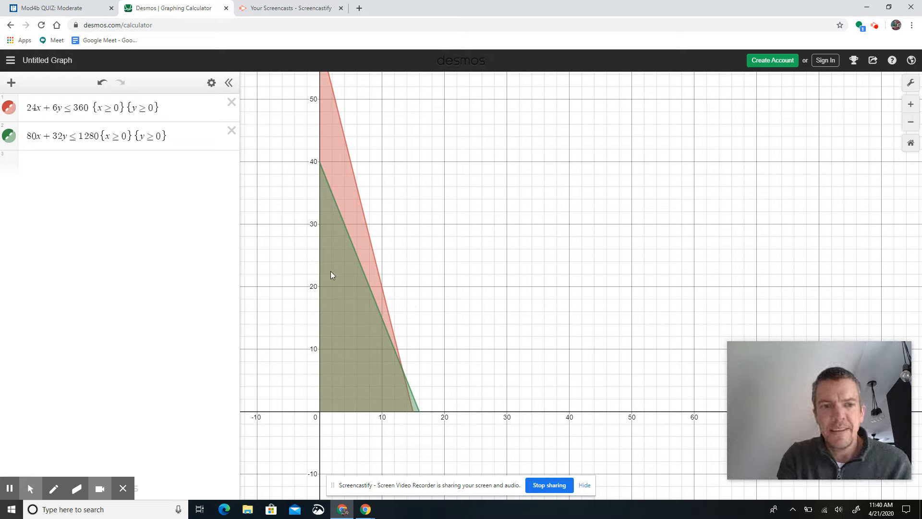
pyautogui.moveTo(404, 412)
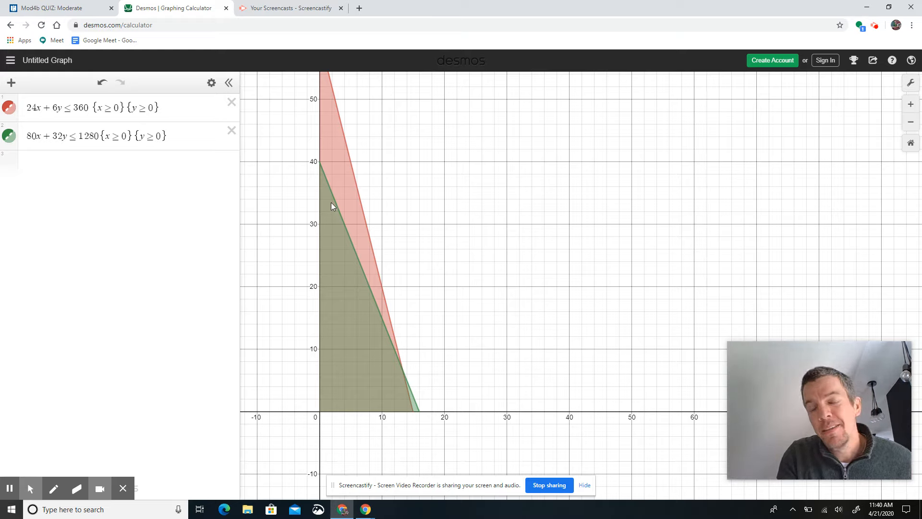
pyautogui.moveTo(334, 206)
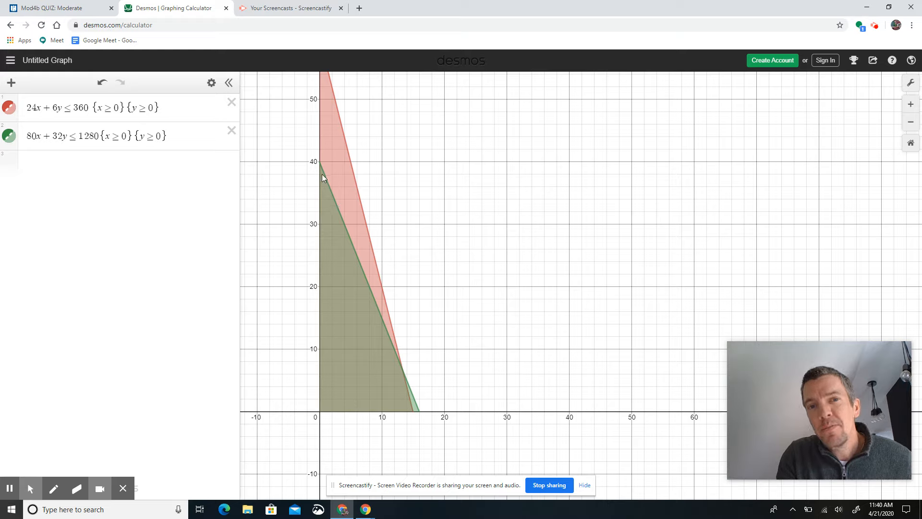
pyautogui.moveTo(379, 306)
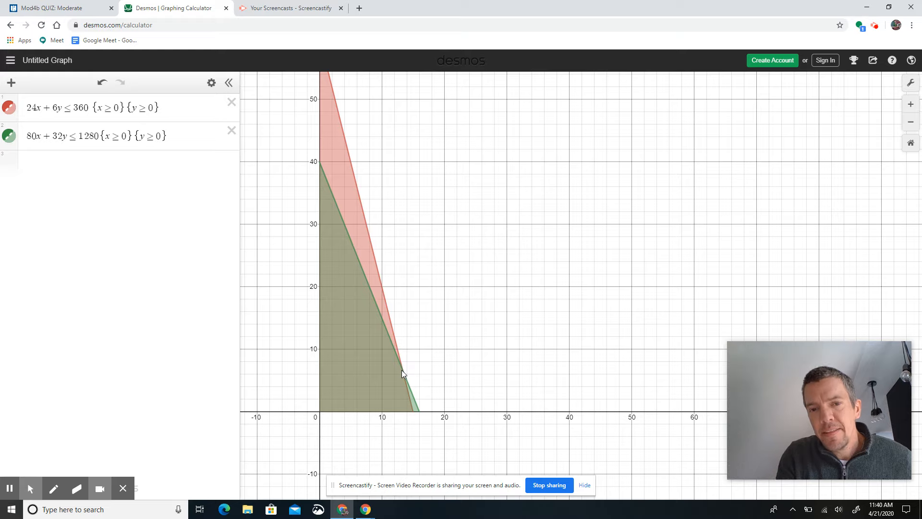
pyautogui.moveTo(413, 411)
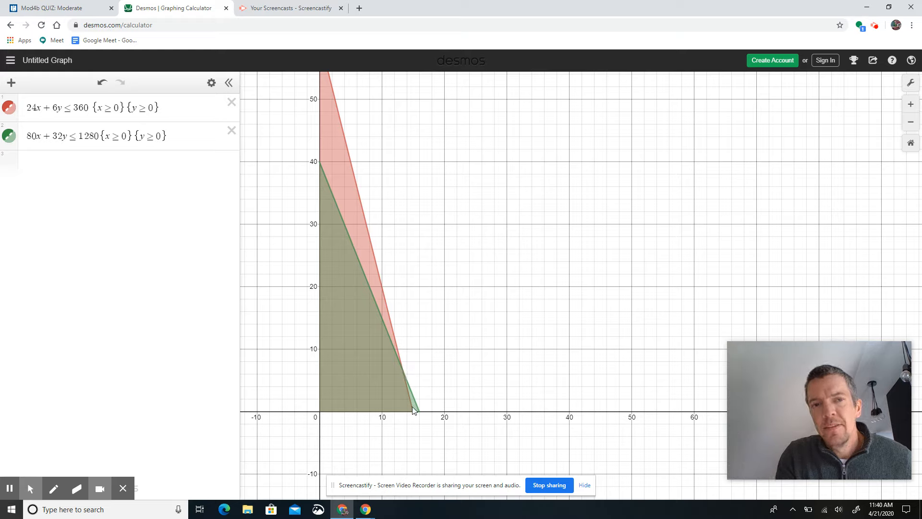
pyautogui.moveTo(380, 369)
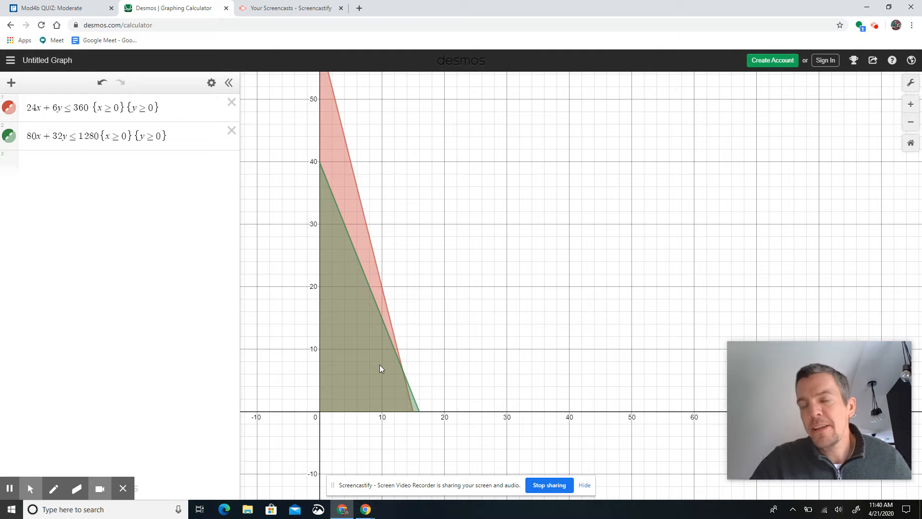